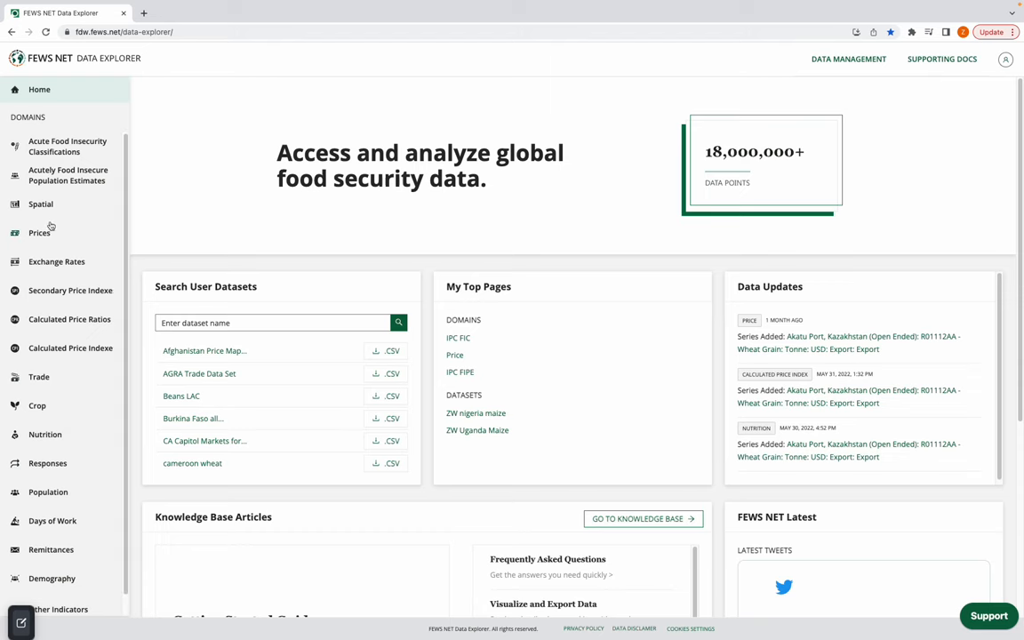
Switch to the Prices domain and briefly check the Market filter list.
left_click(39, 231)
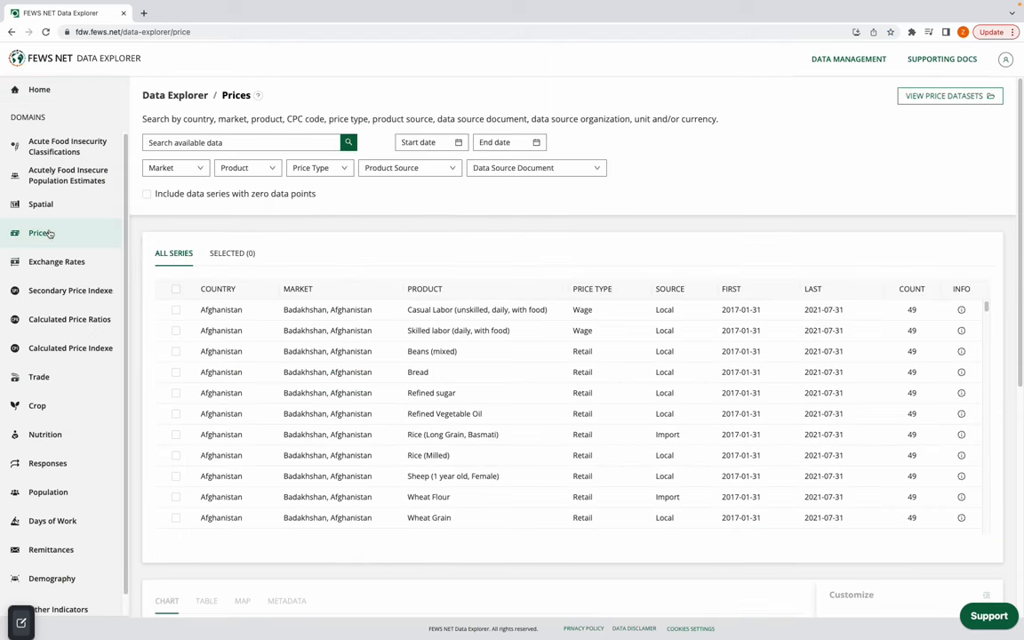
left_click(174, 167)
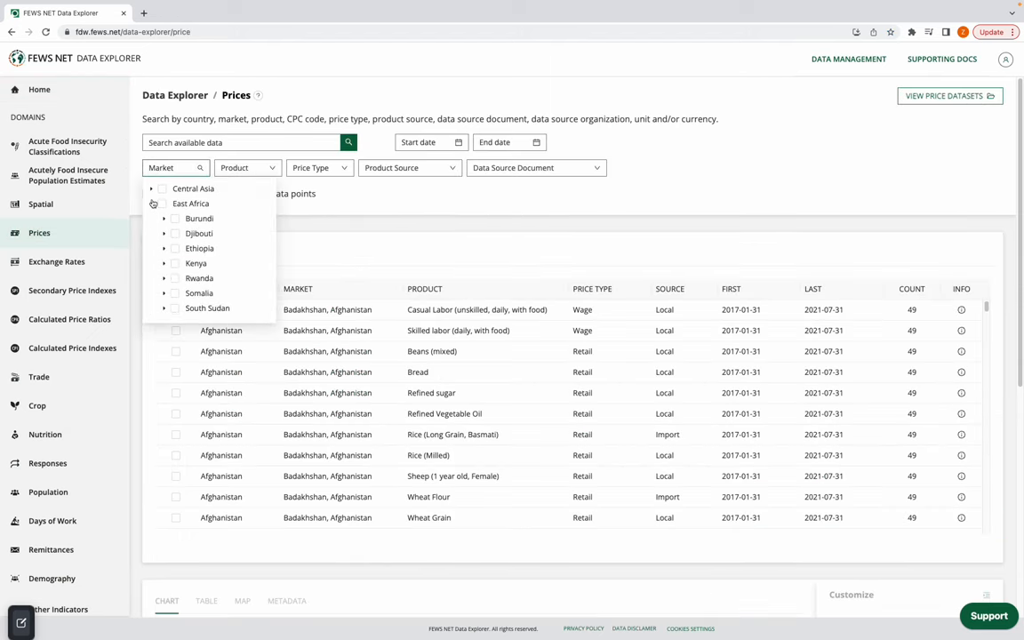
left_click(247, 167)
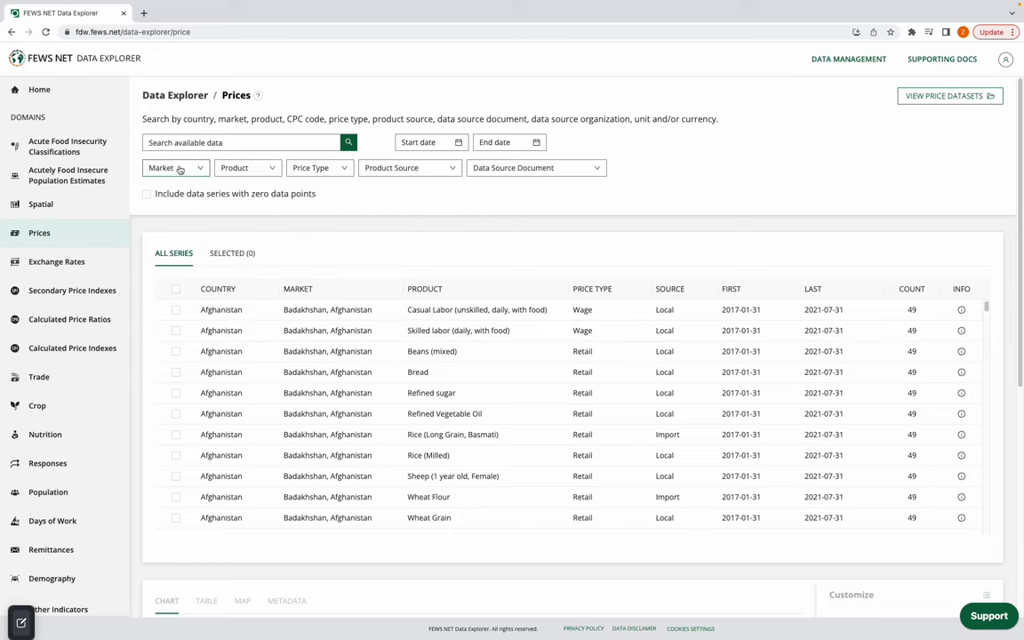
Filter markets by searching 'kan', 'kaura' and 'maid', adding Kaura Namoda to the selection.
left_click(174, 167)
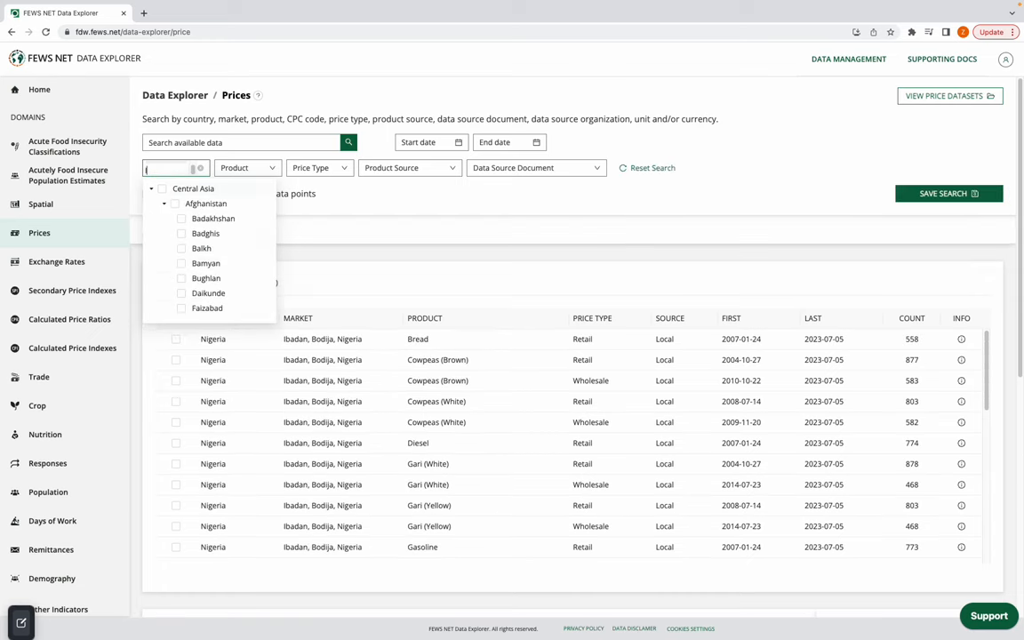
type("kan")
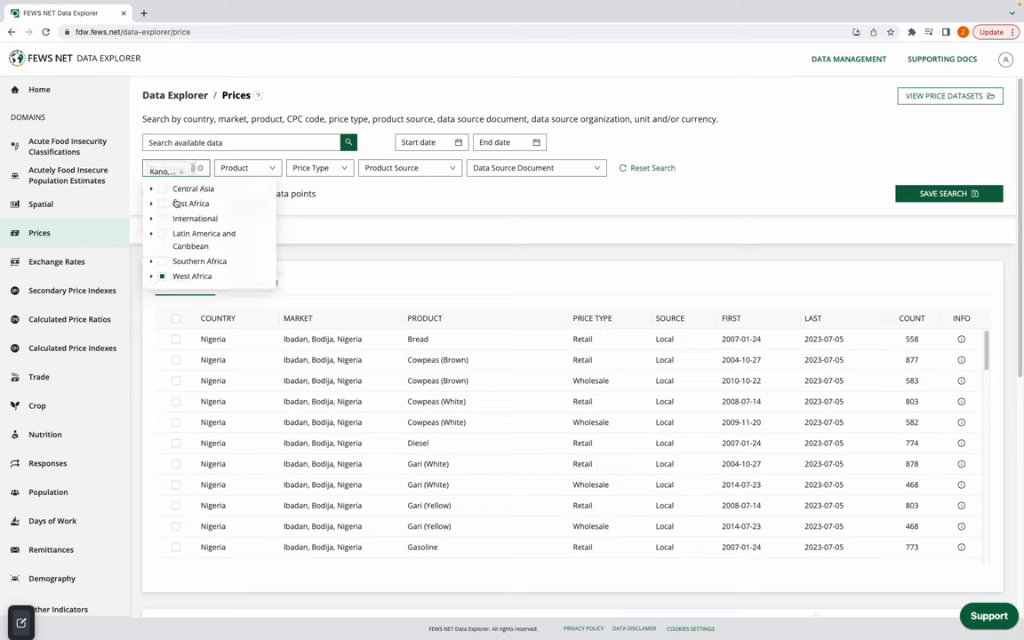
type("kaura")
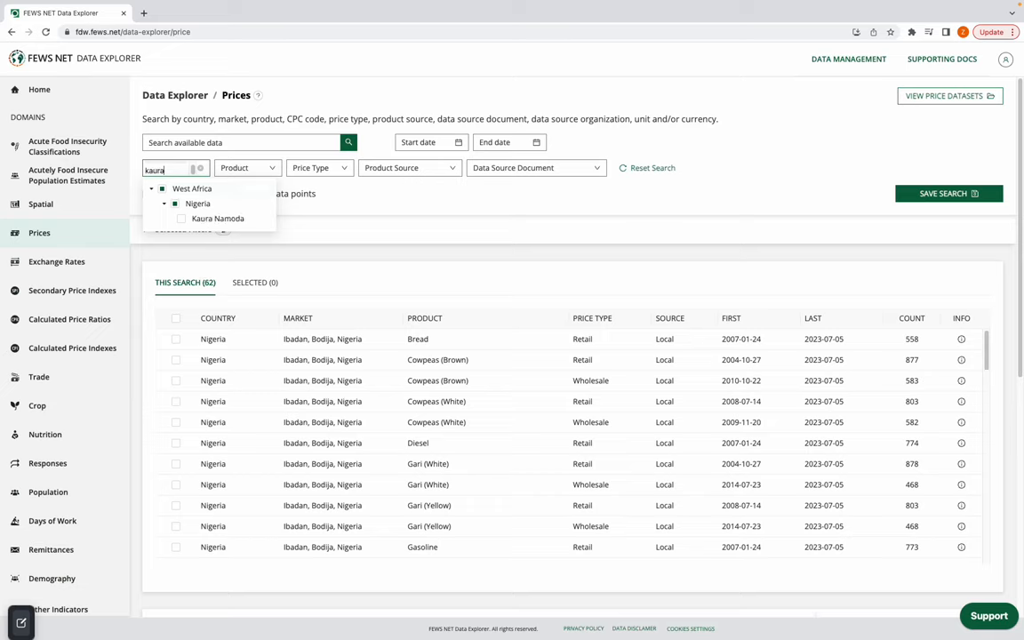
left_click(181, 219)
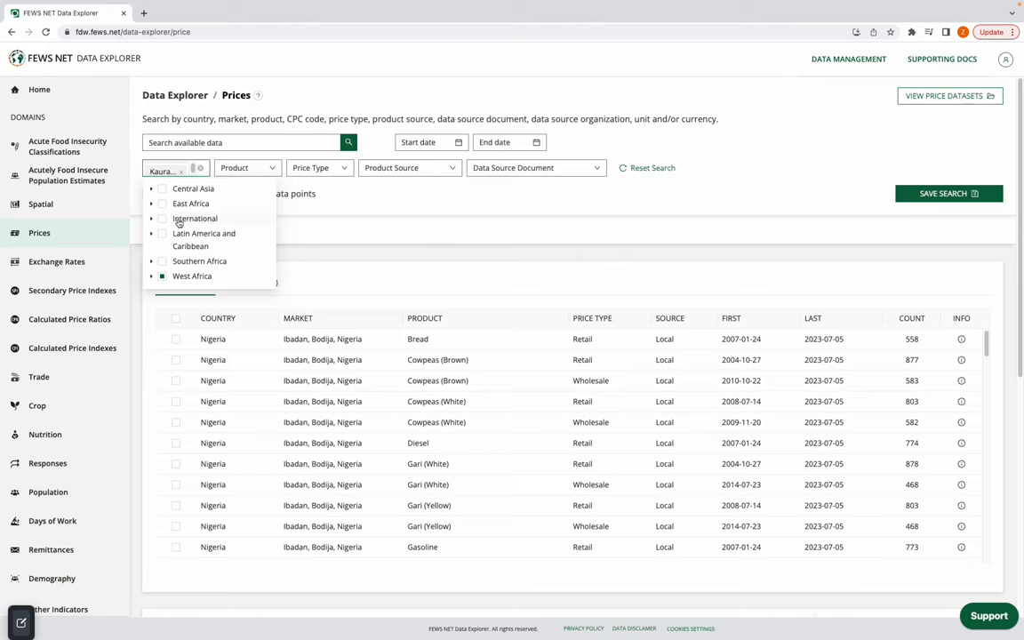
type("maid")
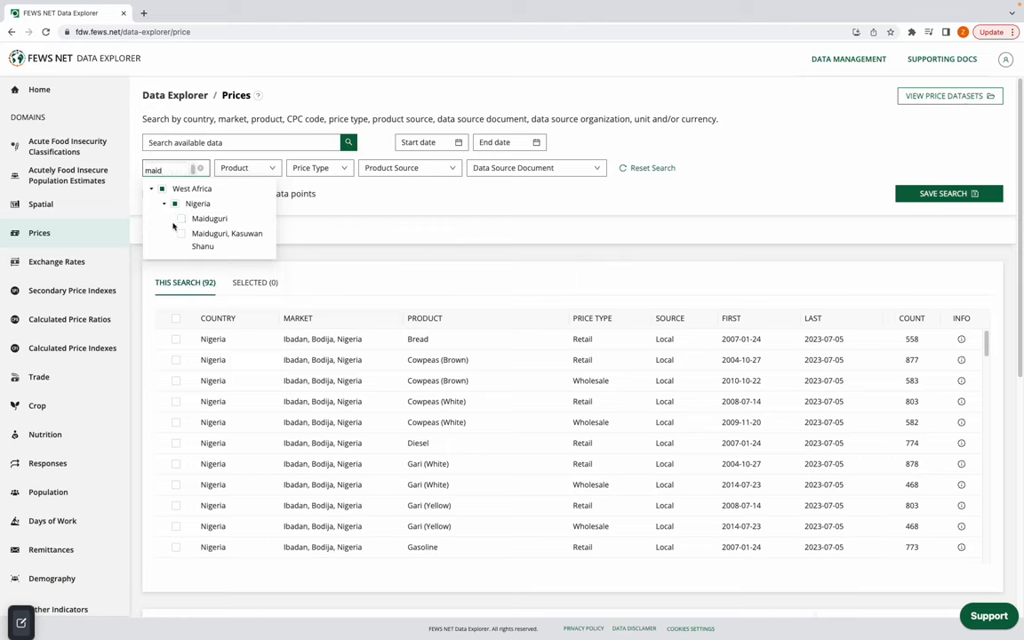
Filter the product to Millet (Pearl) and the price type to Retail.
left_click(247, 167)
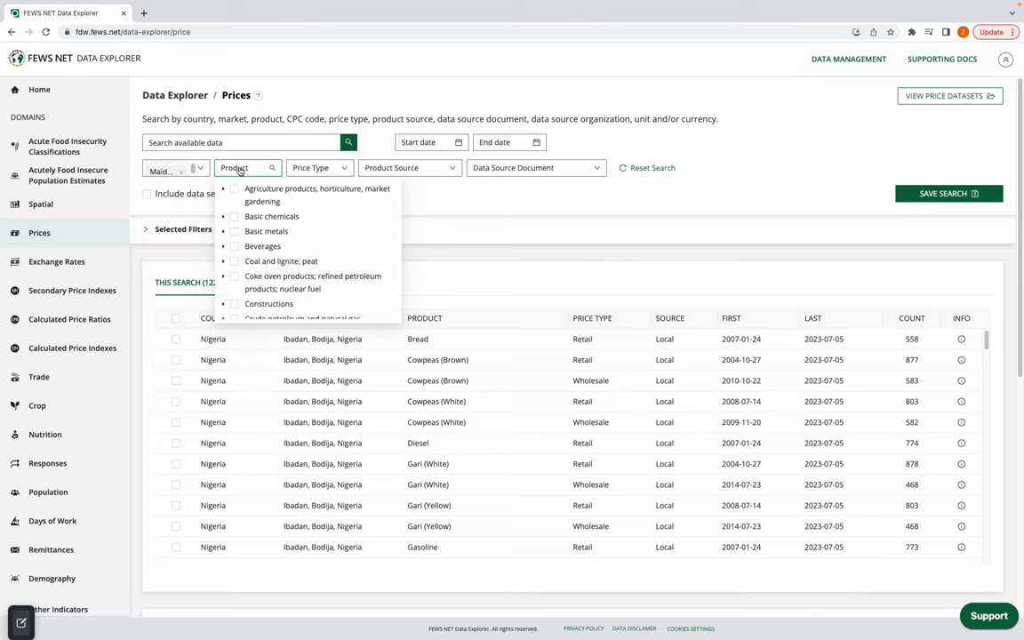
type("millet...")
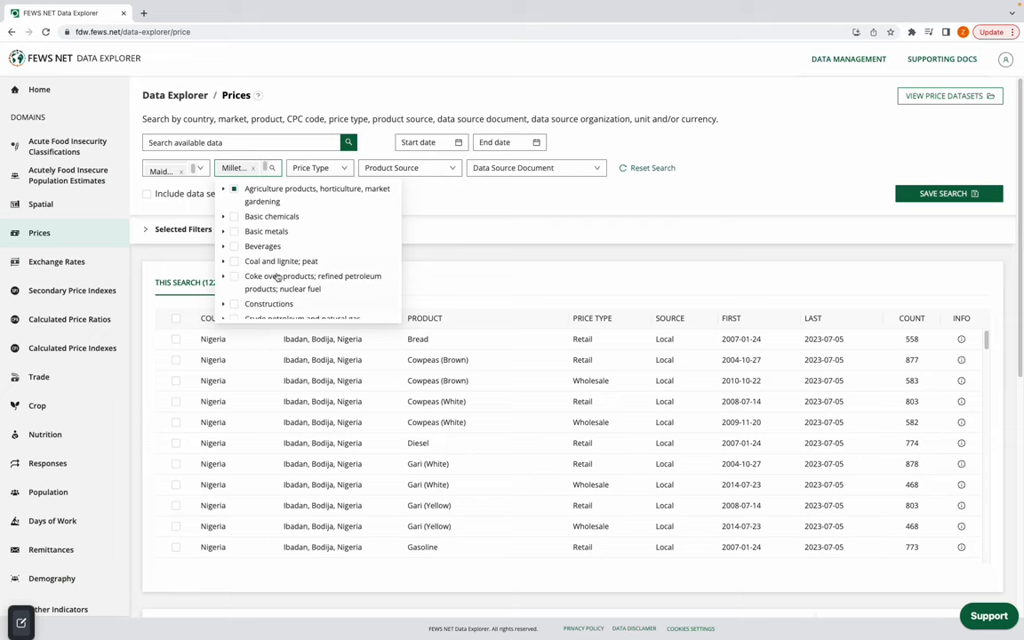
left_click(316, 167)
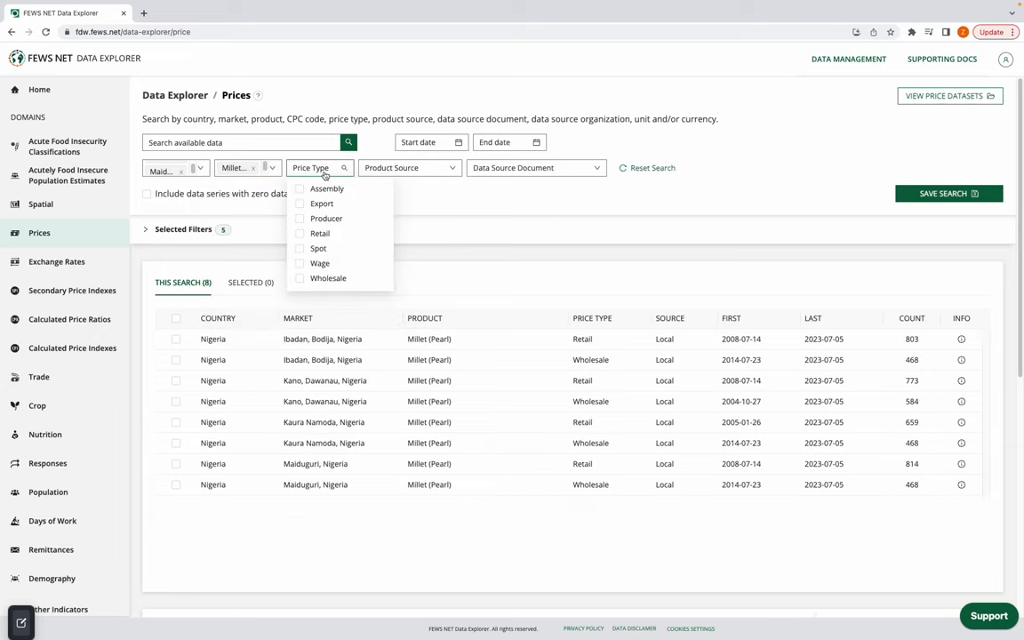
left_click(299, 232)
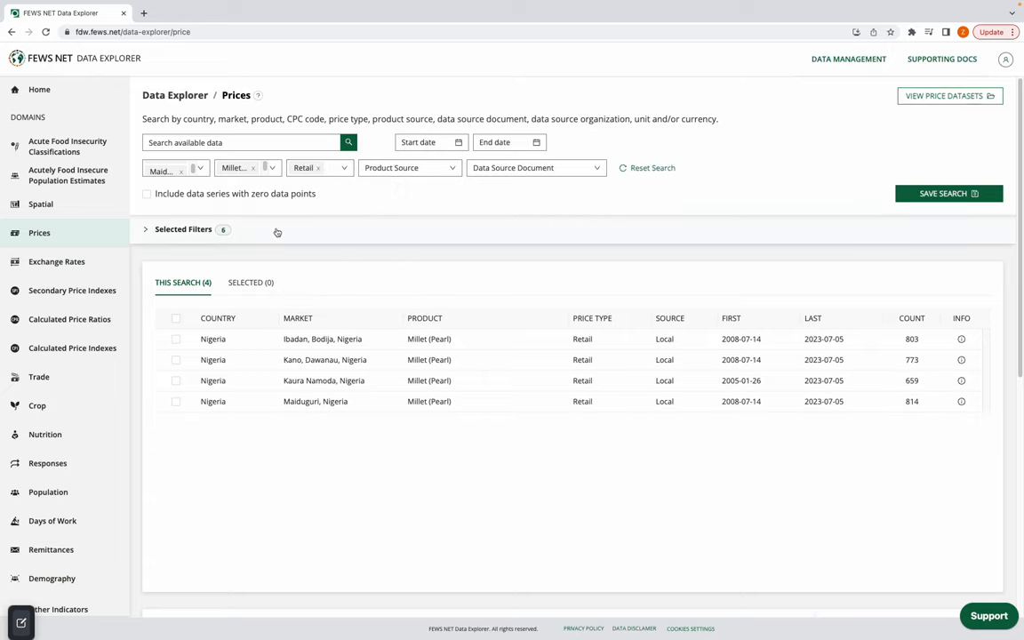
Show the Selected Filters summary and tick all four retail millet series.
left_click(146, 229)
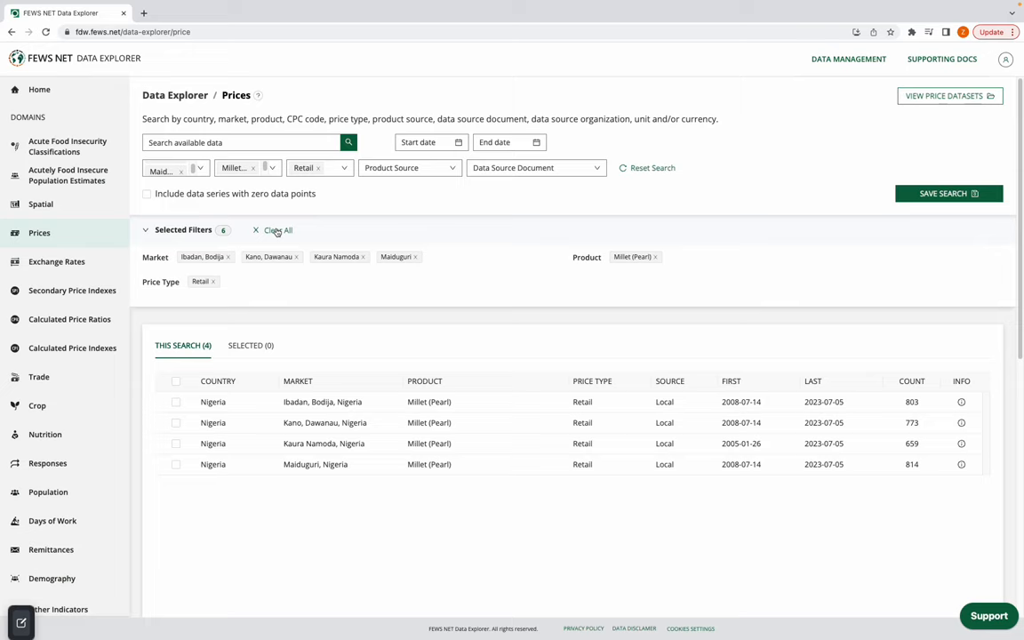
mouse_move(174, 381)
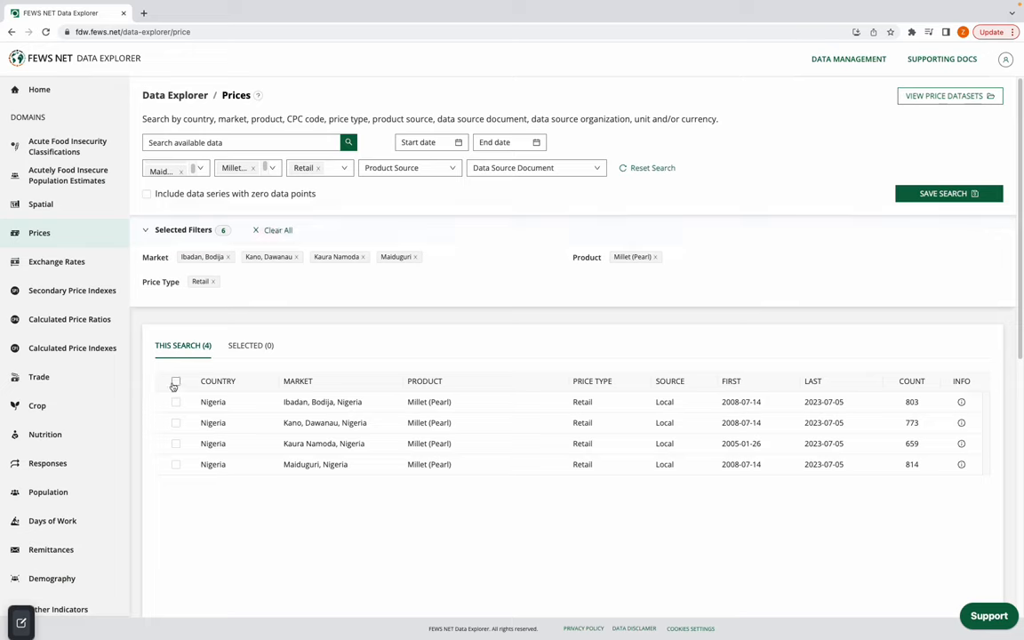
left_click(176, 380)
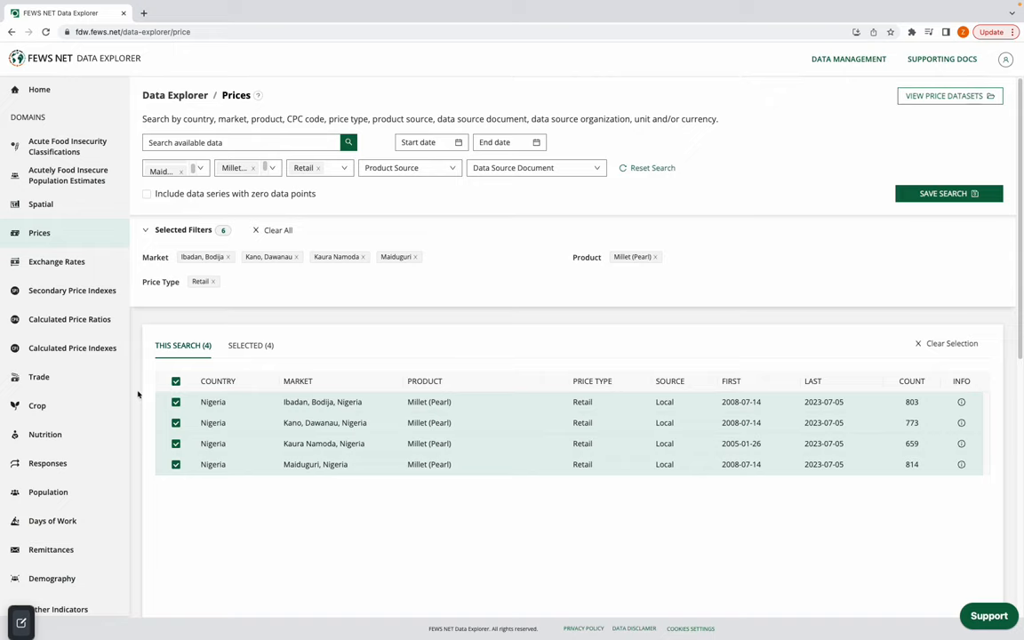
scroll("down", 3)
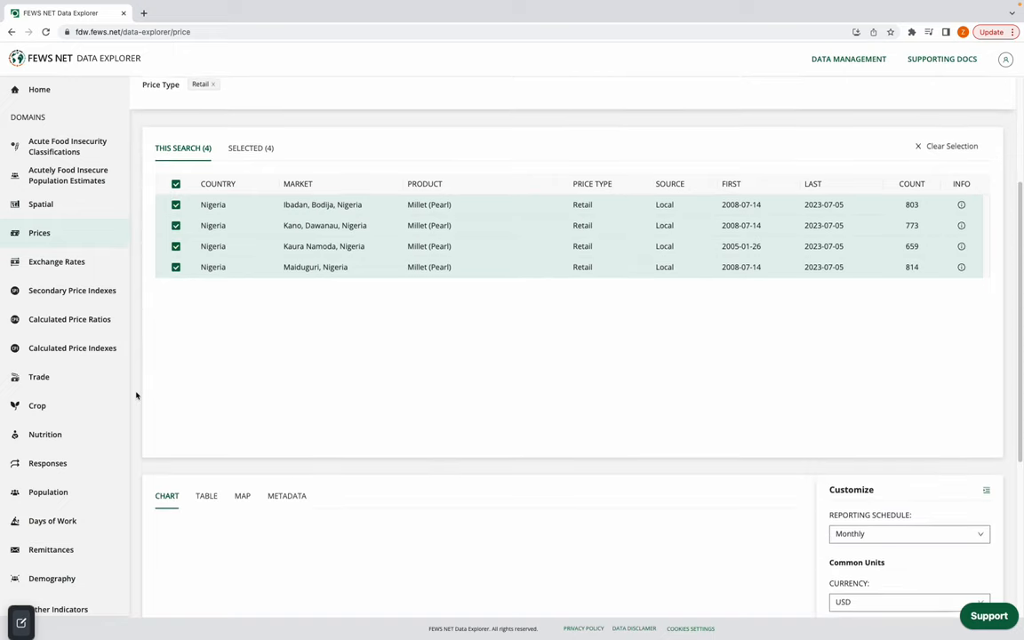
Change the chart currency to NGN so prices plot in Naira per kilogram.
scroll("down", 3)
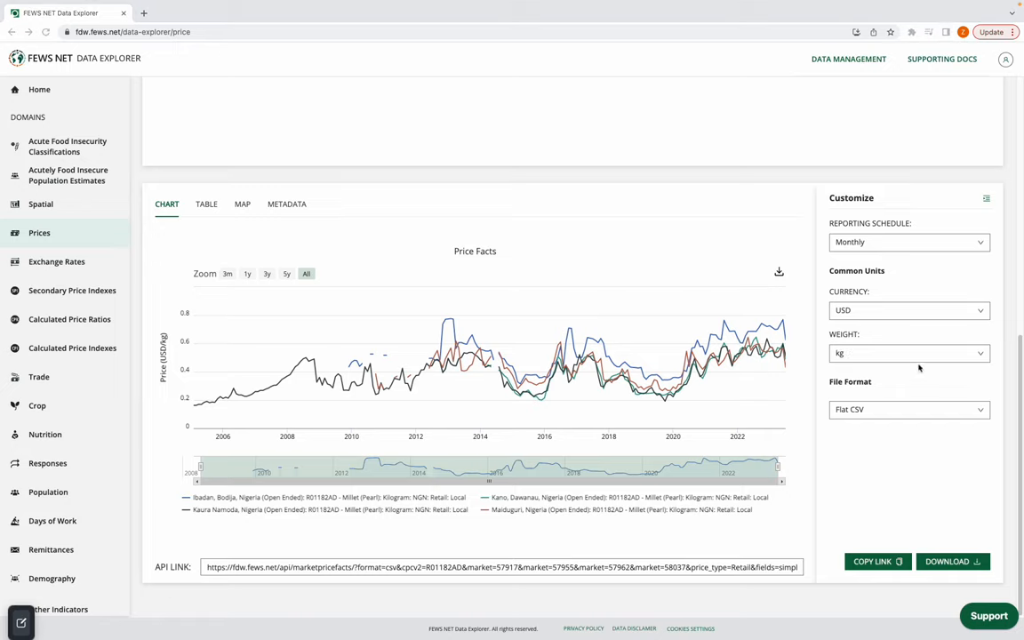
mouse_move(899, 334)
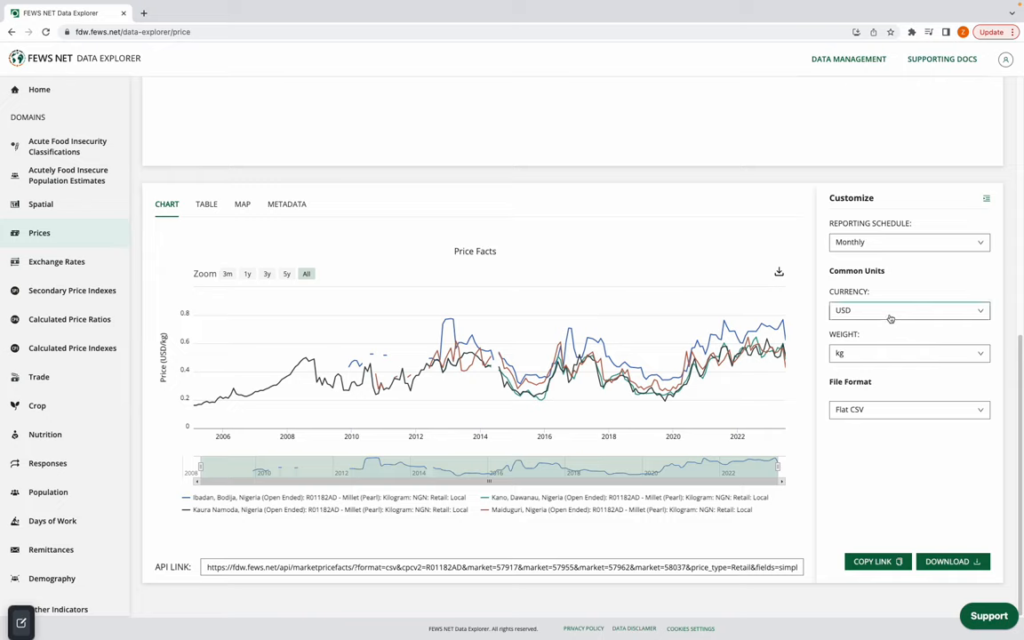
left_click(907, 309)
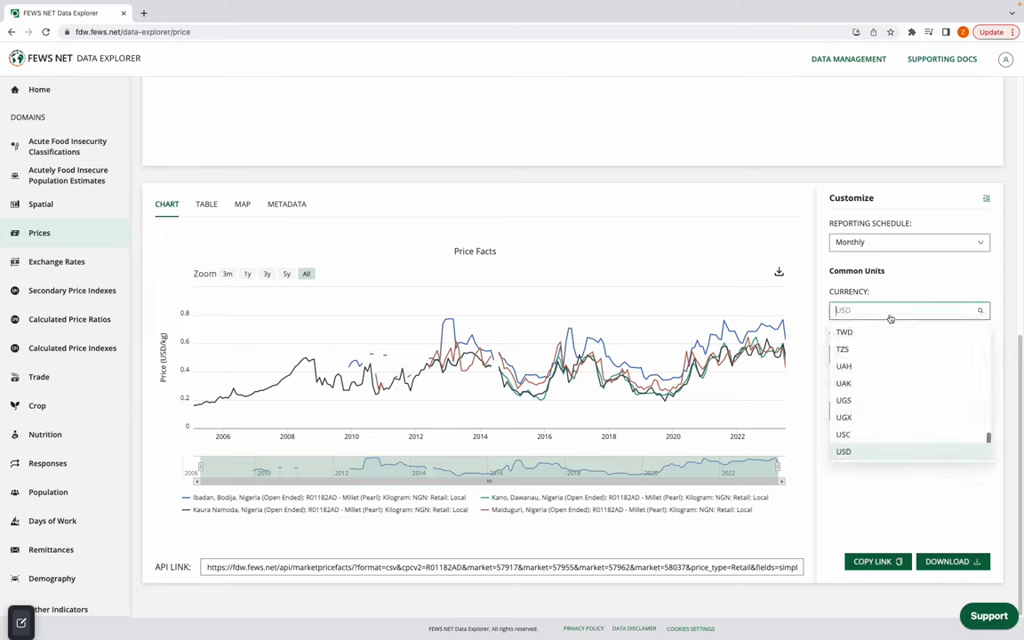
type("ngn")
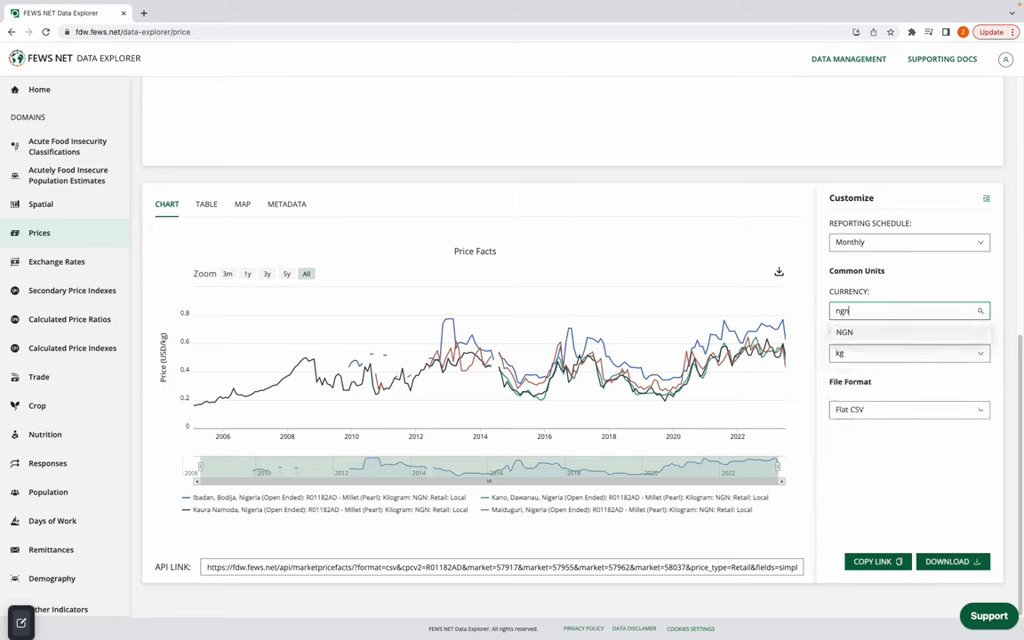
left_click(842, 332)
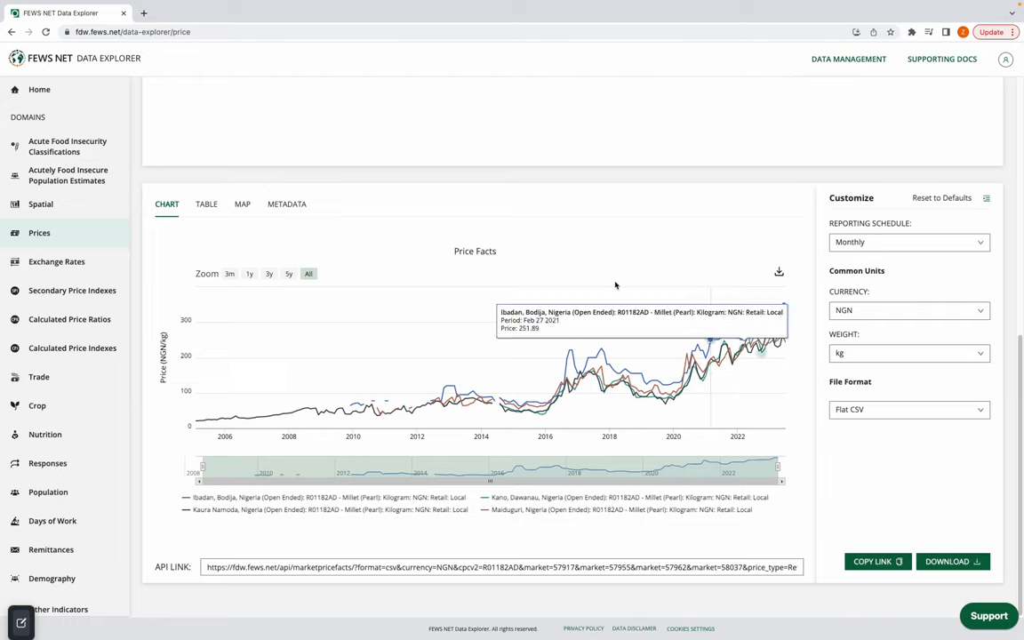
mouse_move(235, 264)
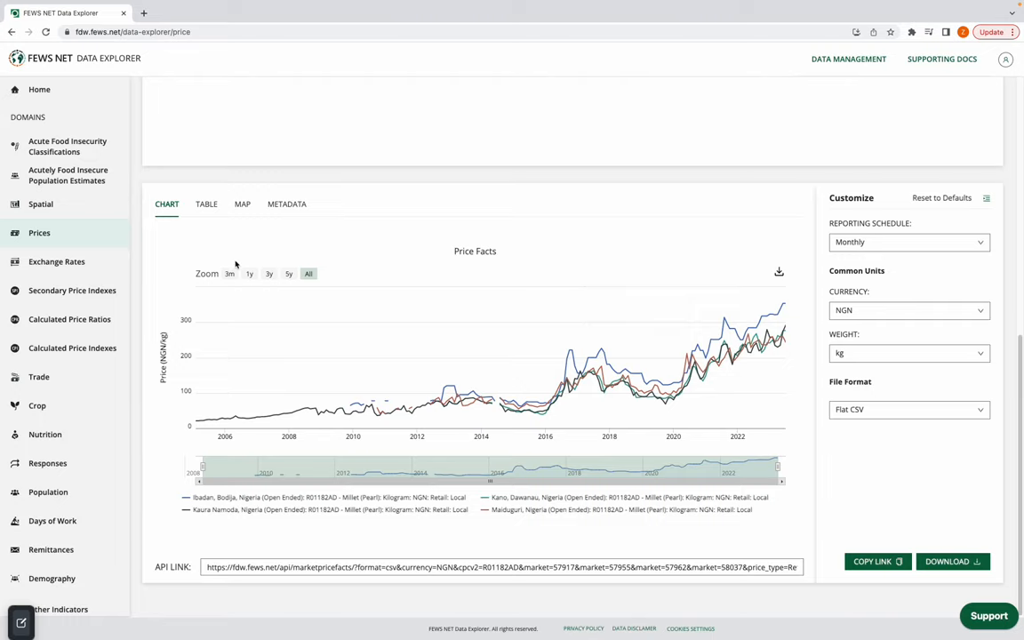
left_click(249, 274)
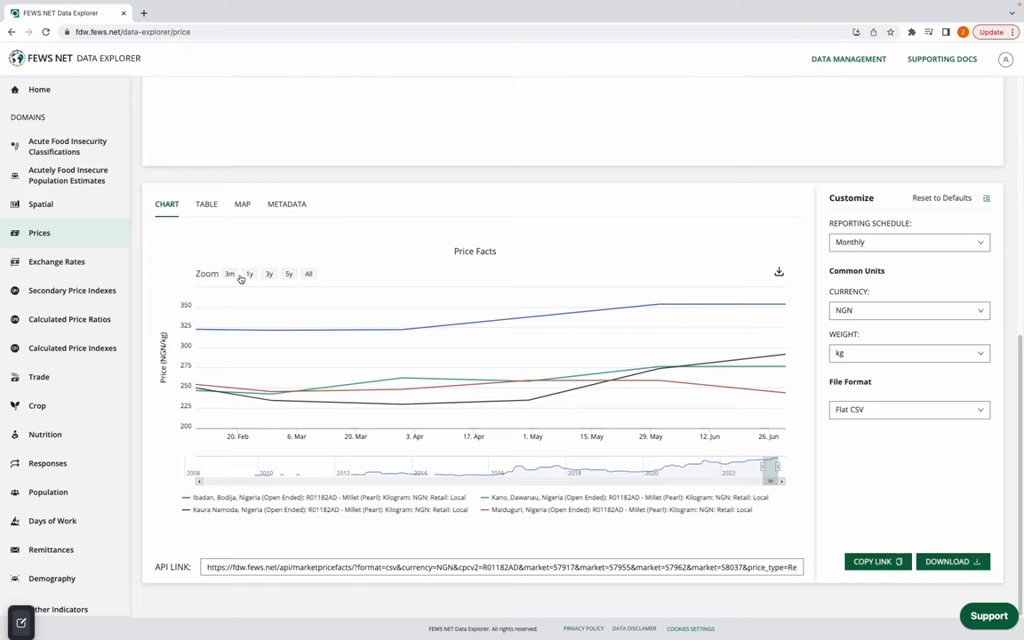
left_click(269, 273)
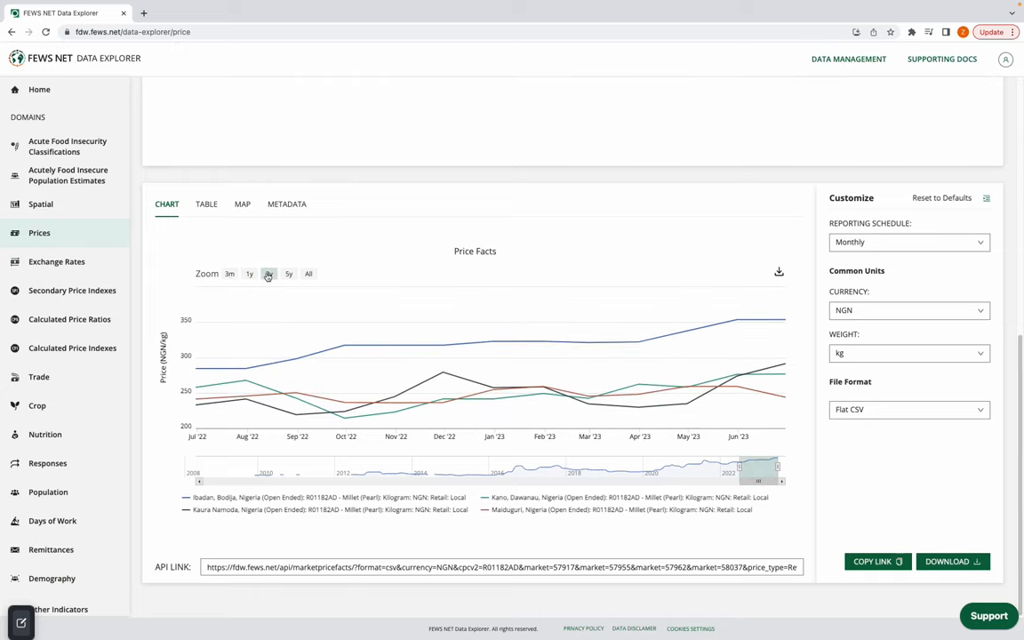
left_click(288, 274)
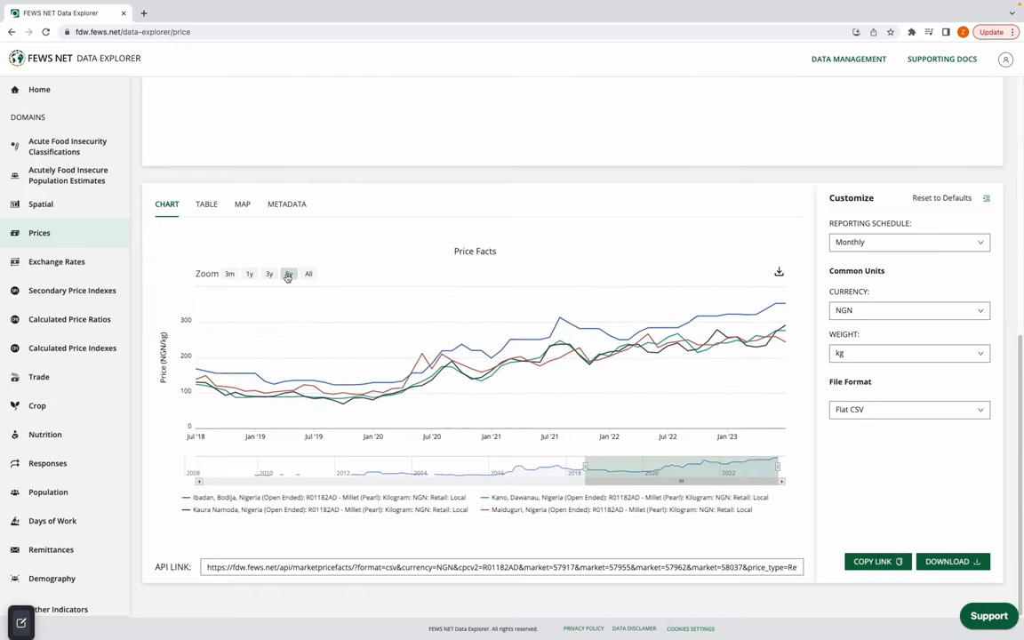
left_click(287, 273)
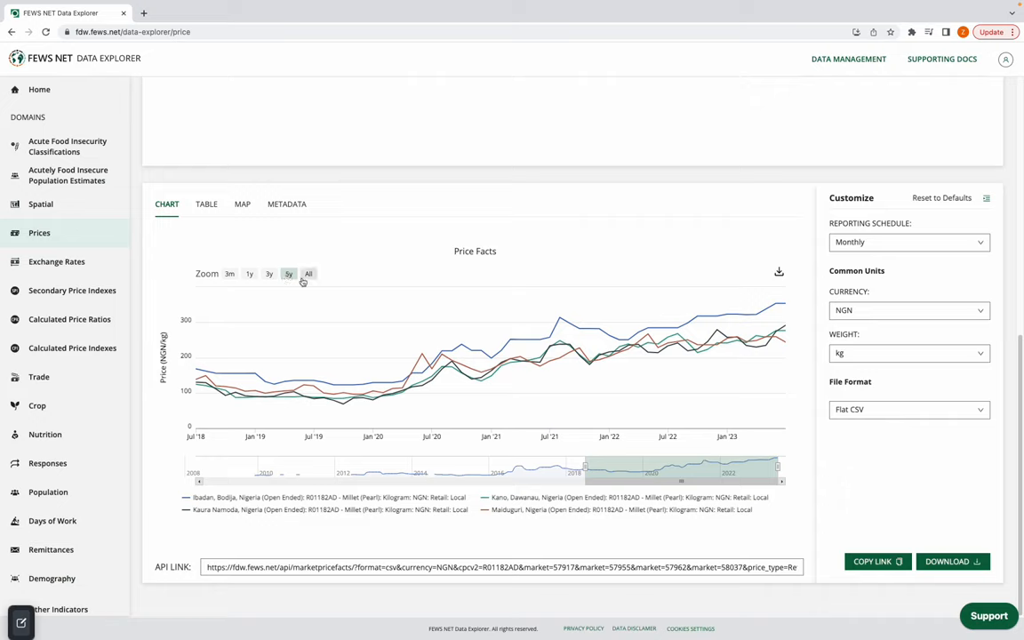
mouse_move(309, 273)
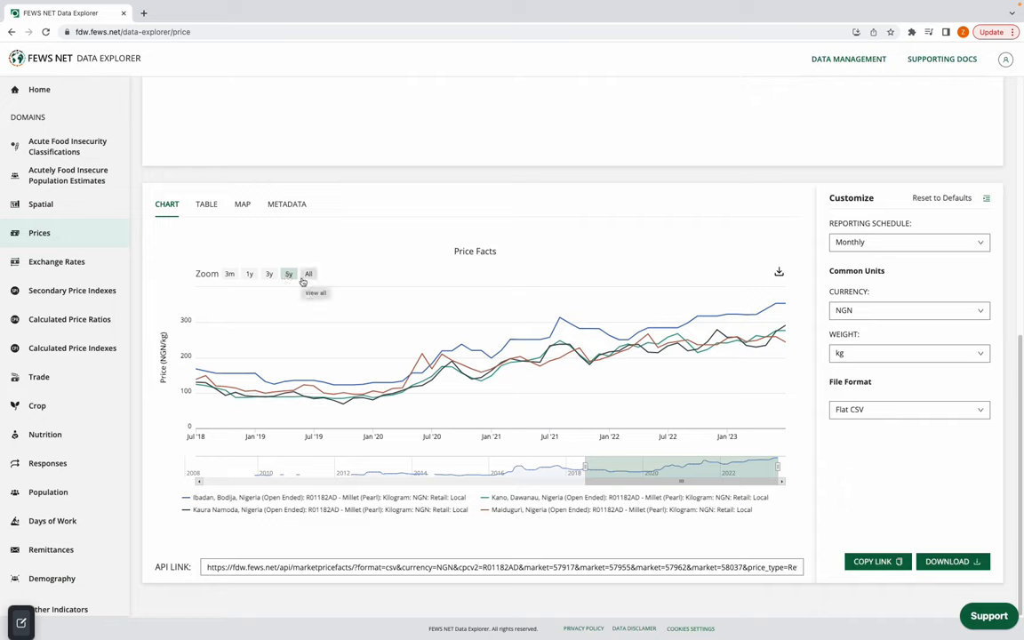
left_click(249, 274)
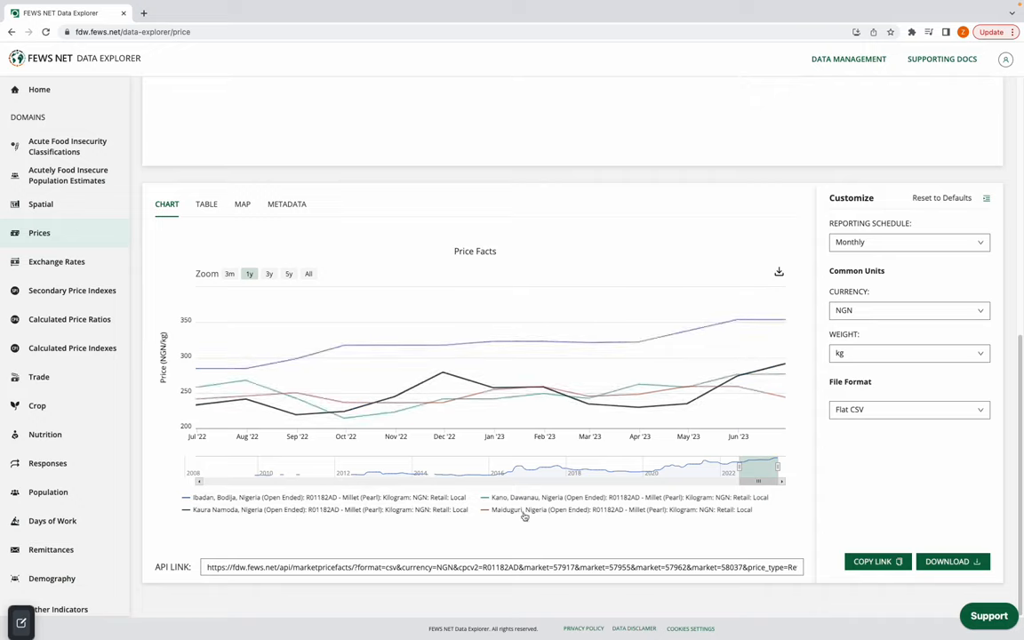
mouse_move(531, 498)
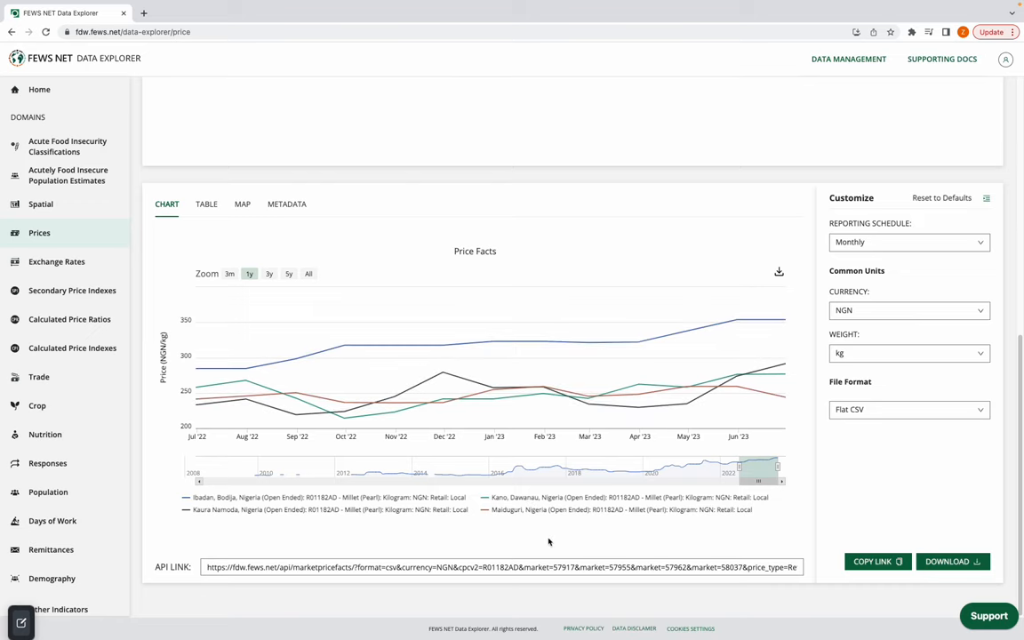
mouse_move(743, 551)
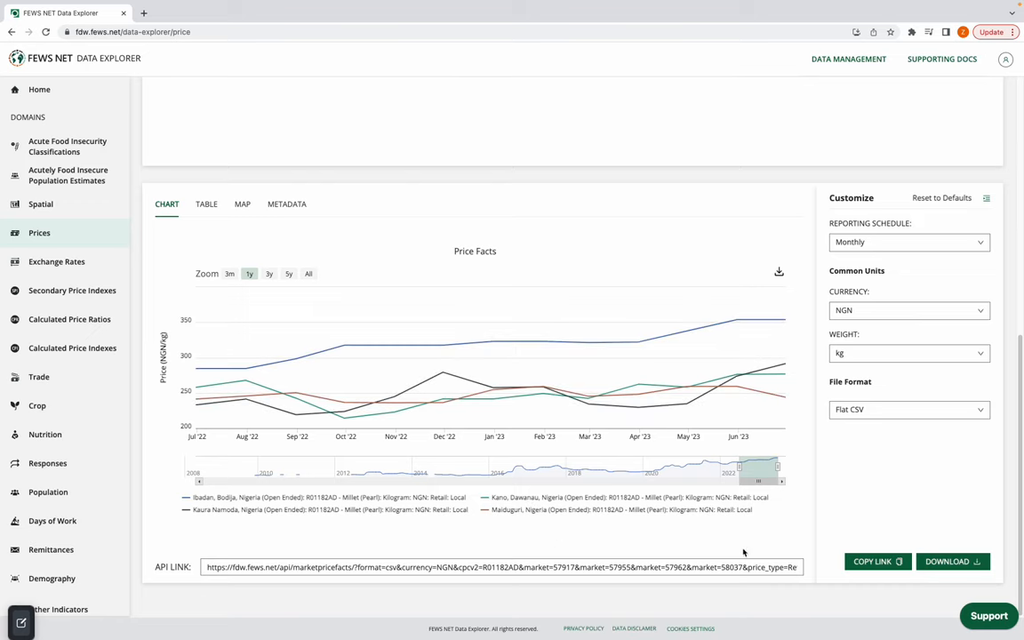
mouse_move(757, 548)
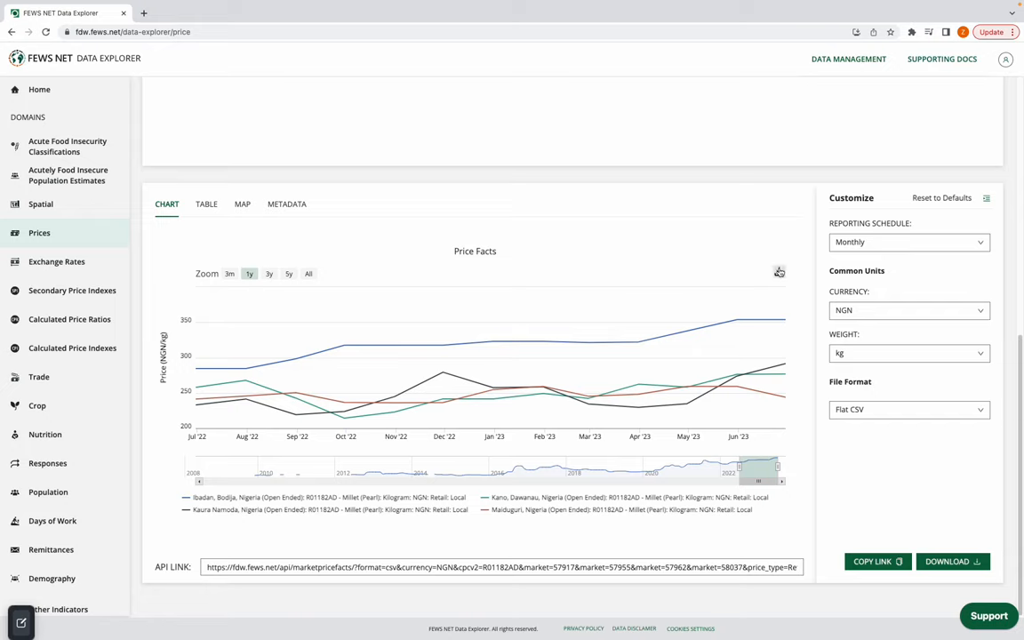
Download the one-year Naira millet chart as a PNG image.
left_click(778, 272)
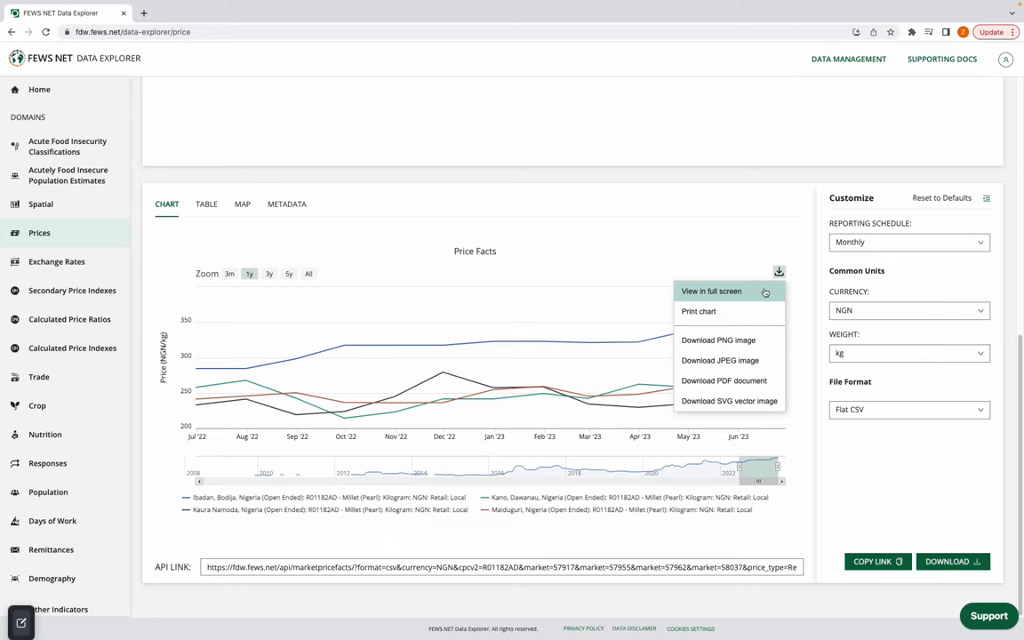
mouse_move(729, 311)
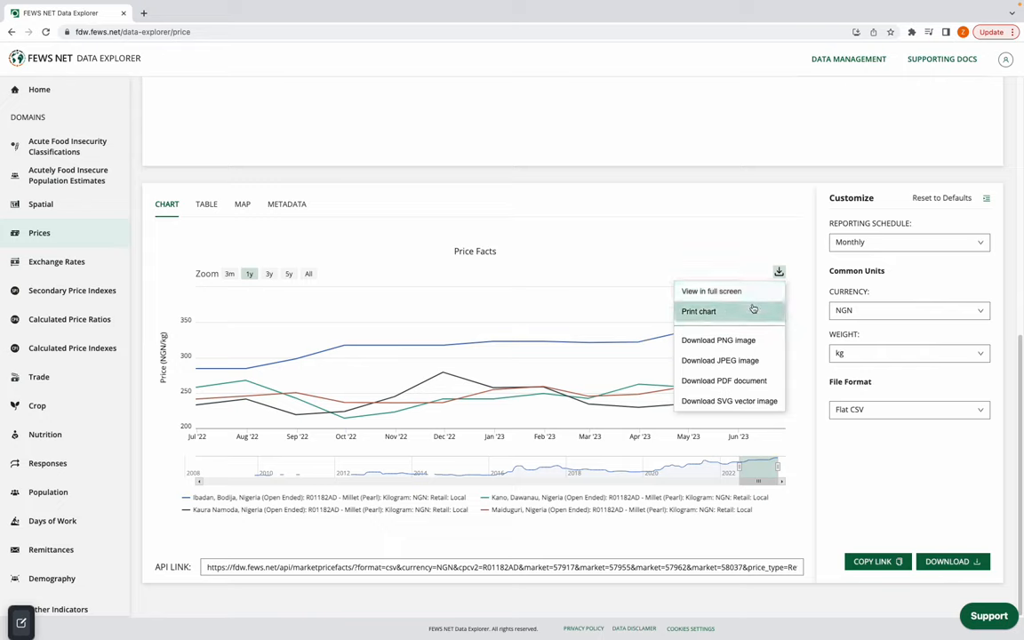
mouse_move(718, 339)
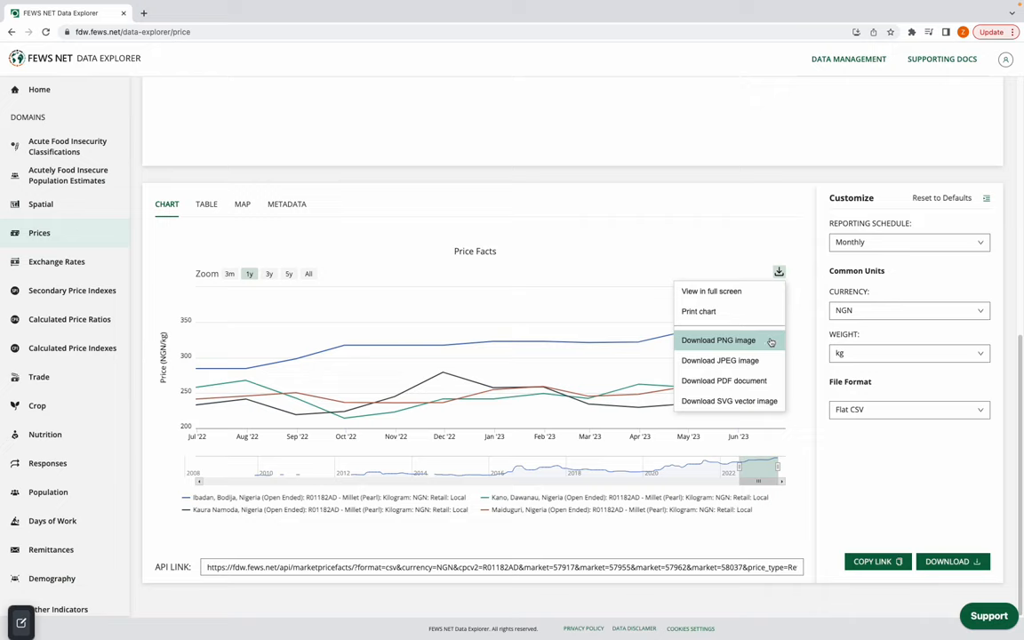
left_click(718, 341)
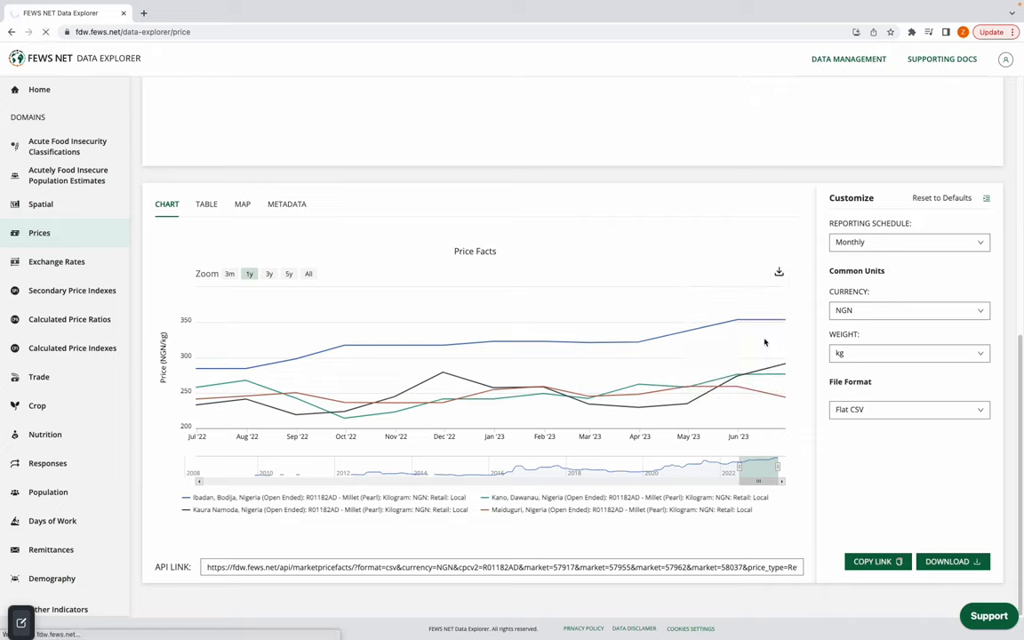
mouse_move(587, 342)
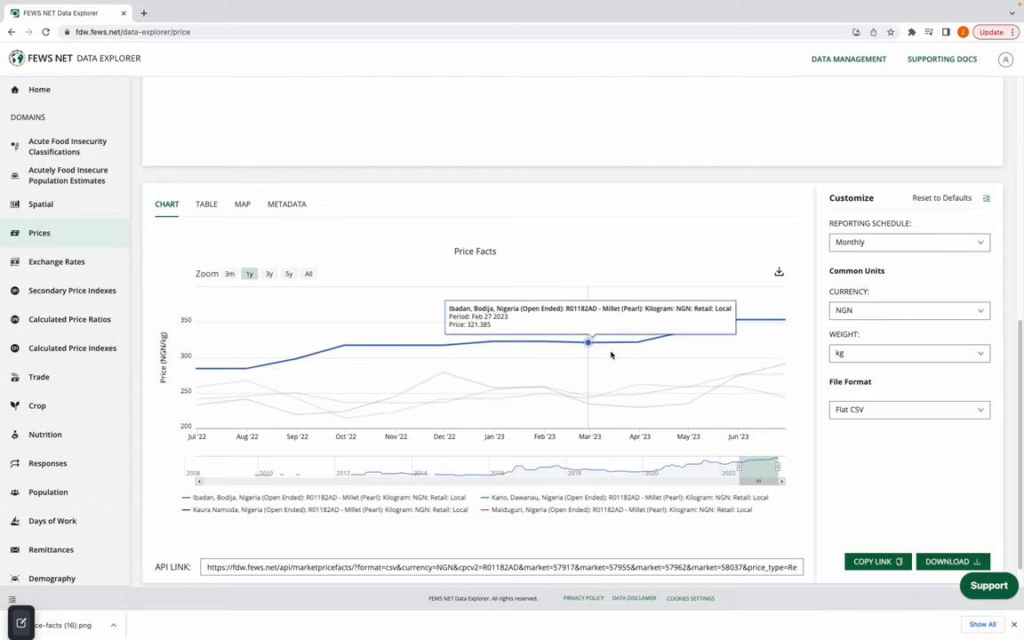